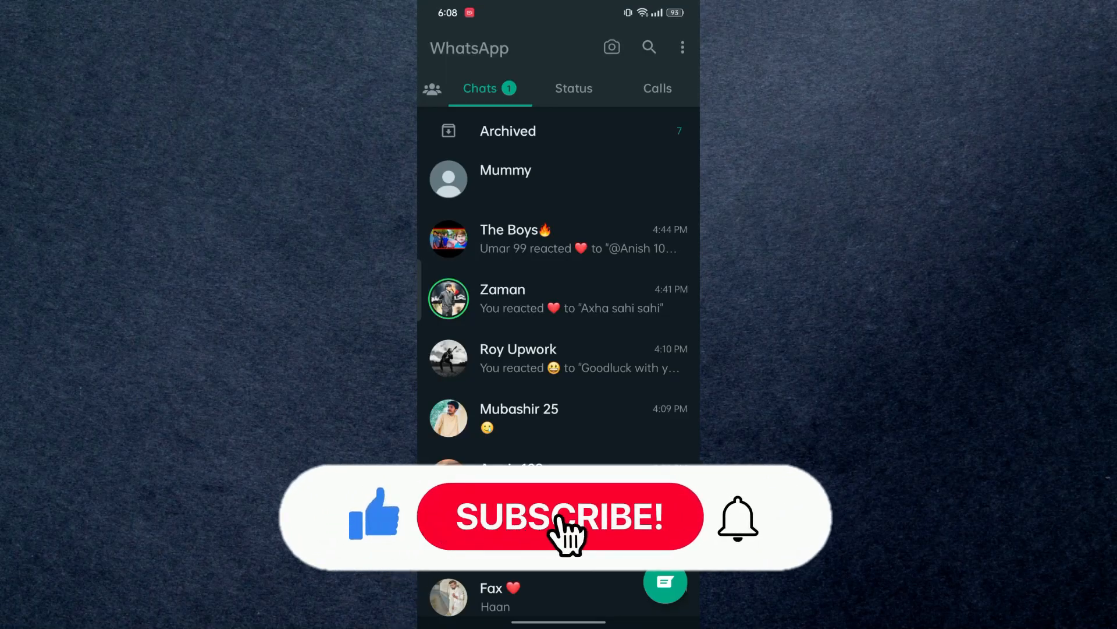
Open The Boys group chat and its group info page.
click(559, 517)
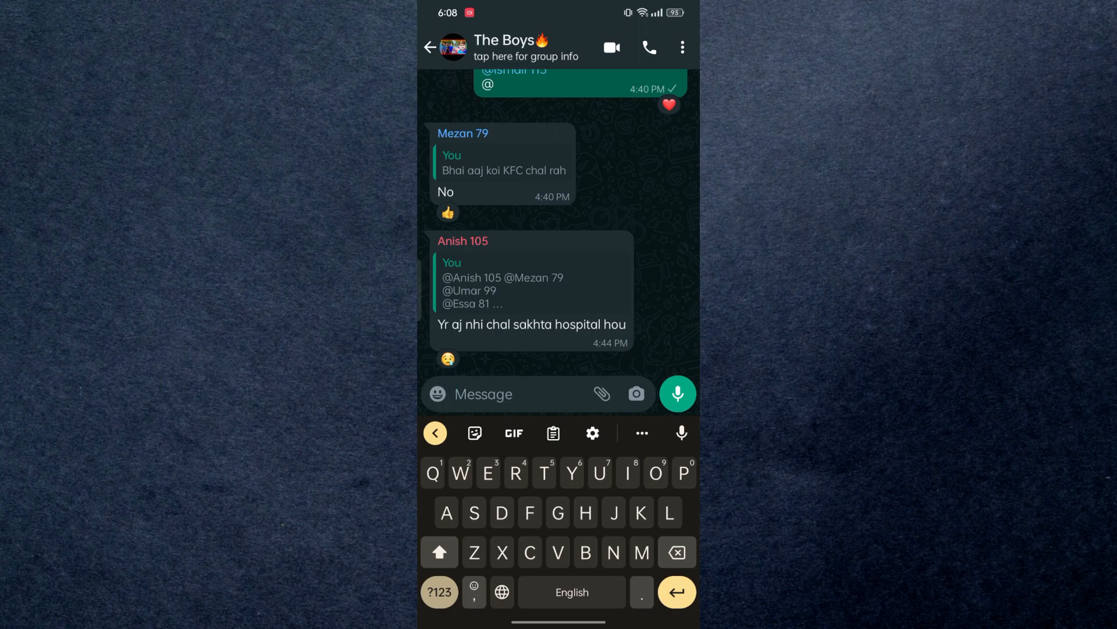
click(526, 49)
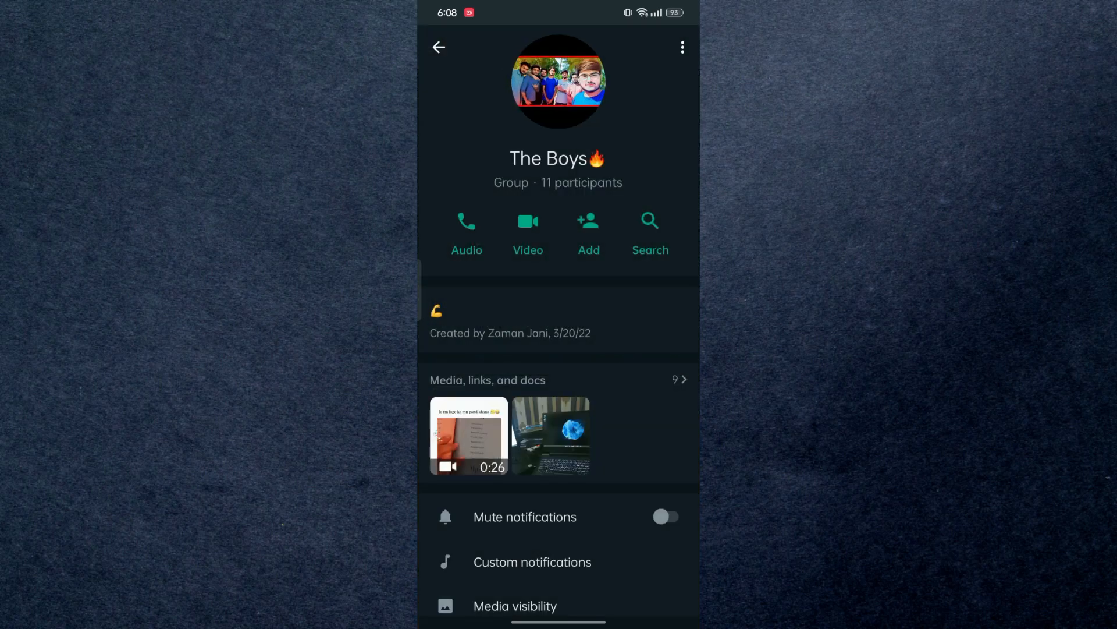
Find Zaman in the participants list, open his chat, and confirm blocking him.
scroll(down, 3)
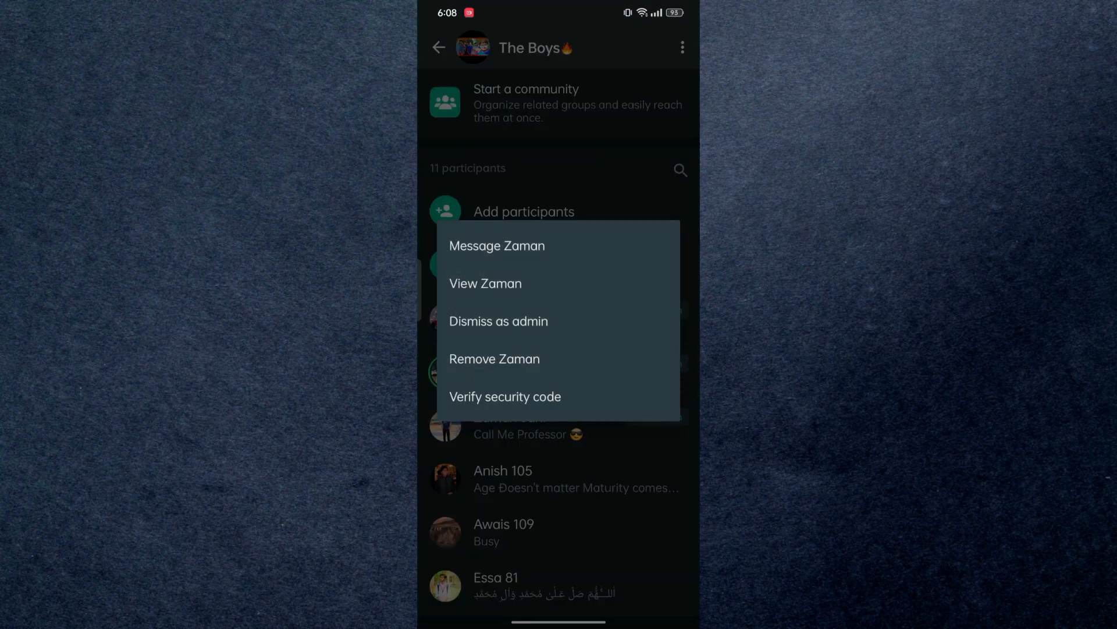
click(497, 245)
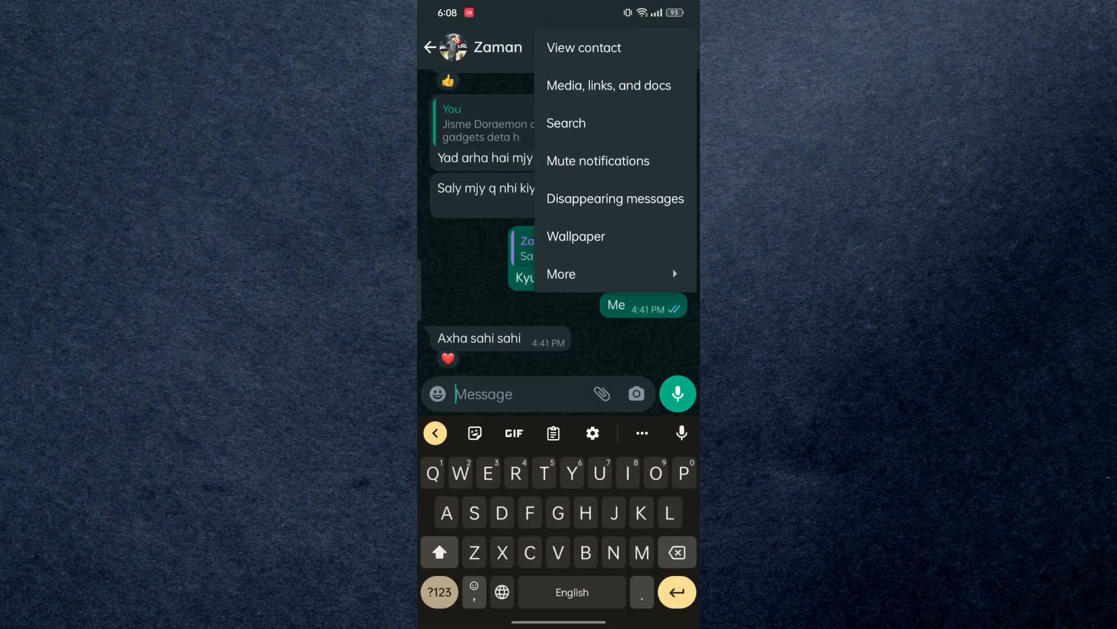
click(561, 273)
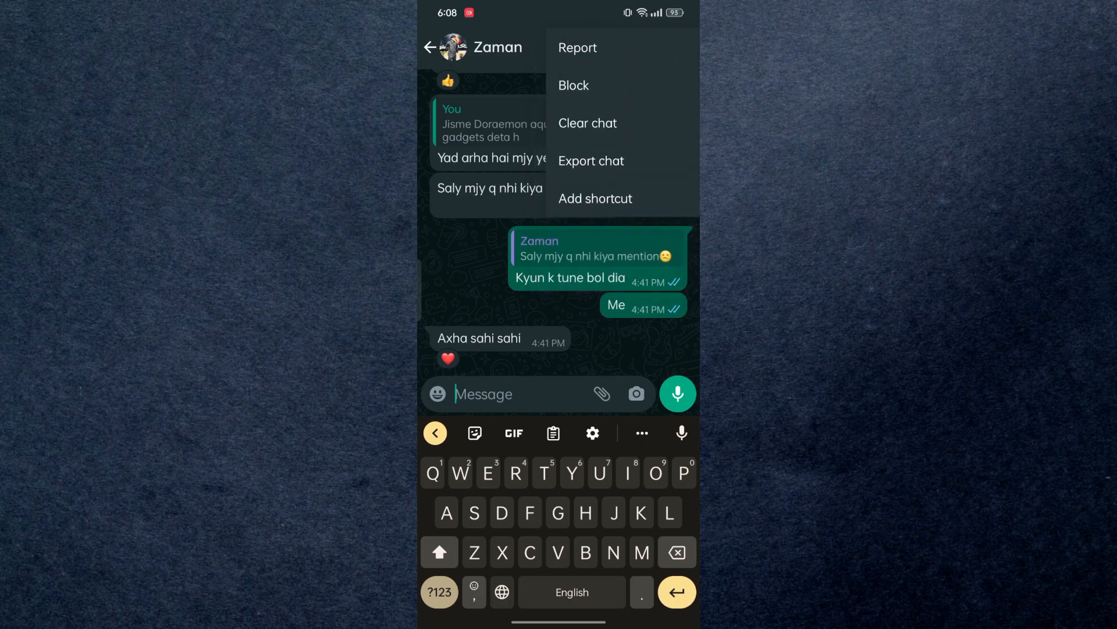
click(572, 85)
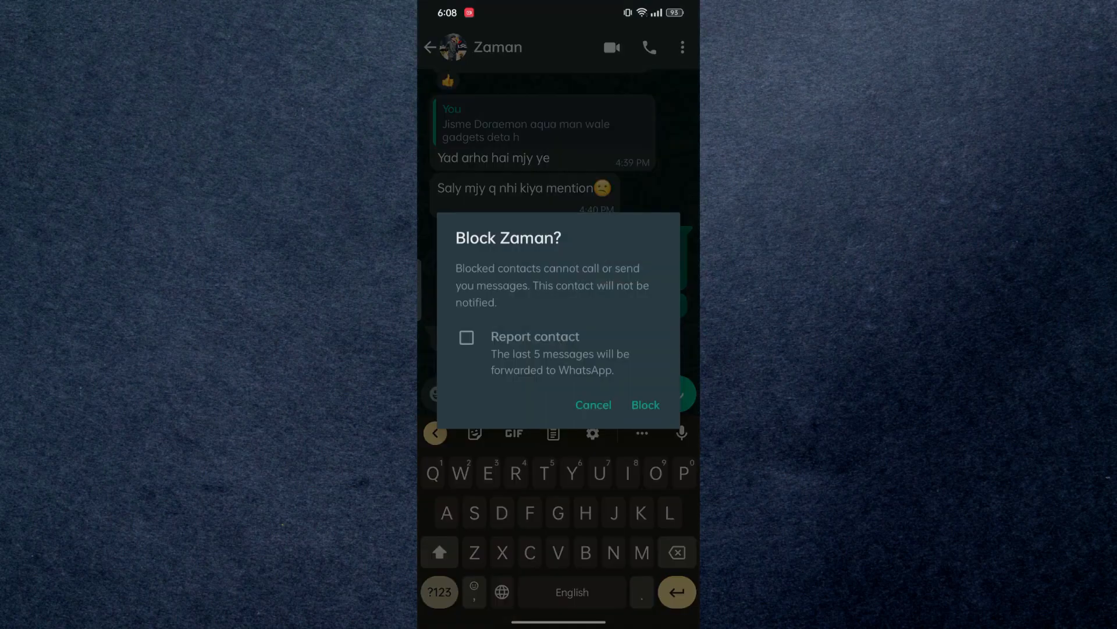
click(593, 404)
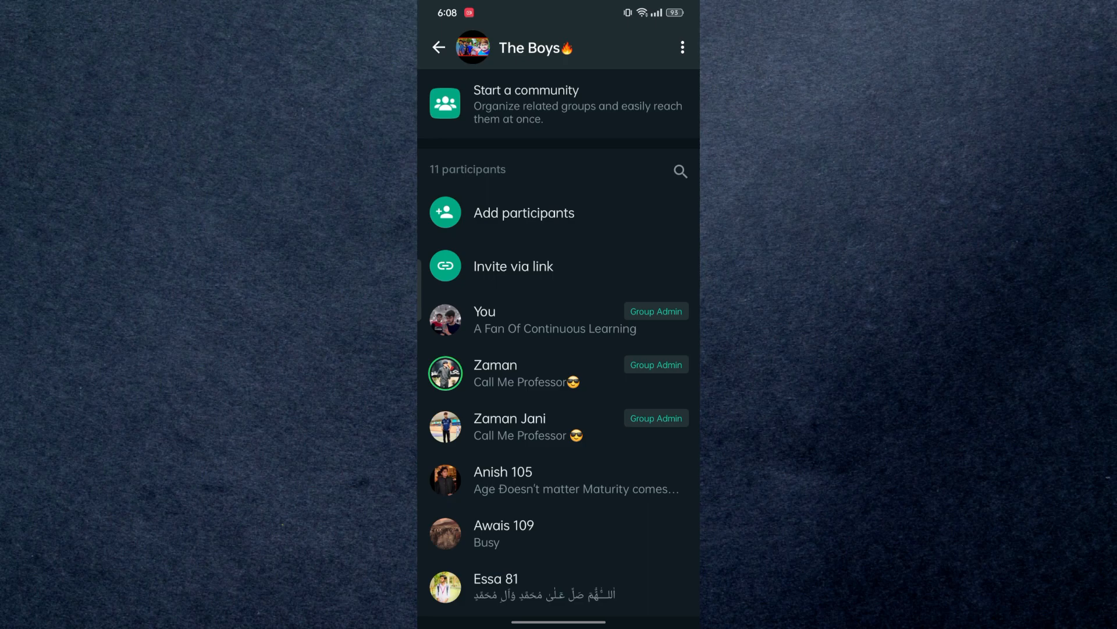